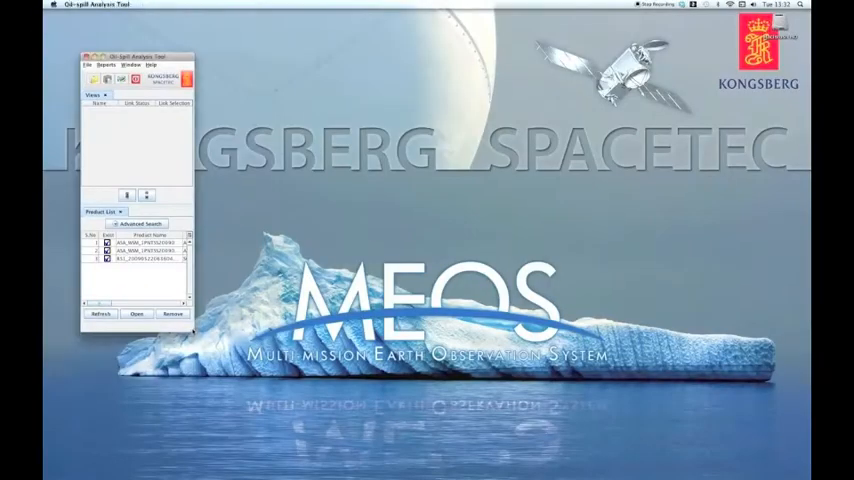
# Step: Show the Report List panel from the Reports menu
pyautogui.click(130, 65)
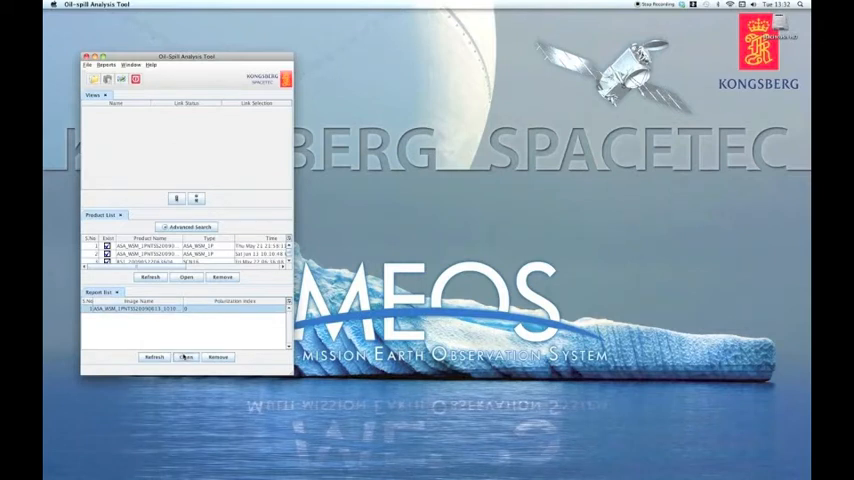
# Step: Open the ASA_WSM report entry, select an operator, and start report generation
pyautogui.click(185, 357)
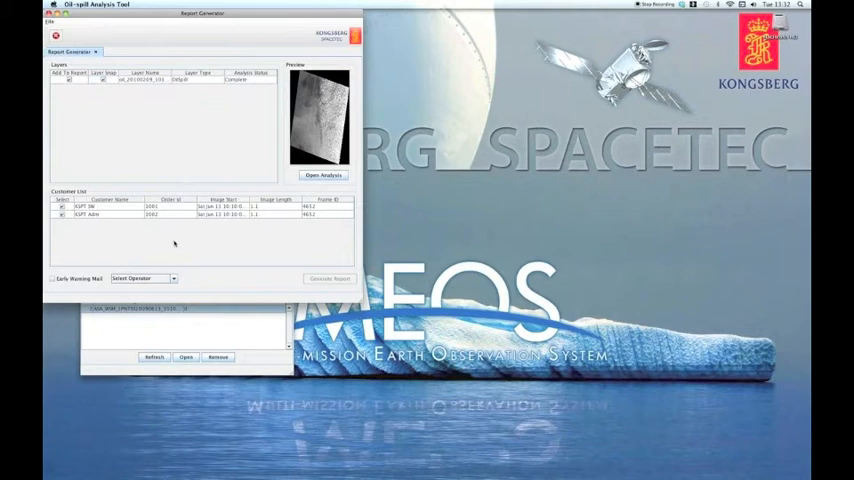
pyautogui.click(145, 278)
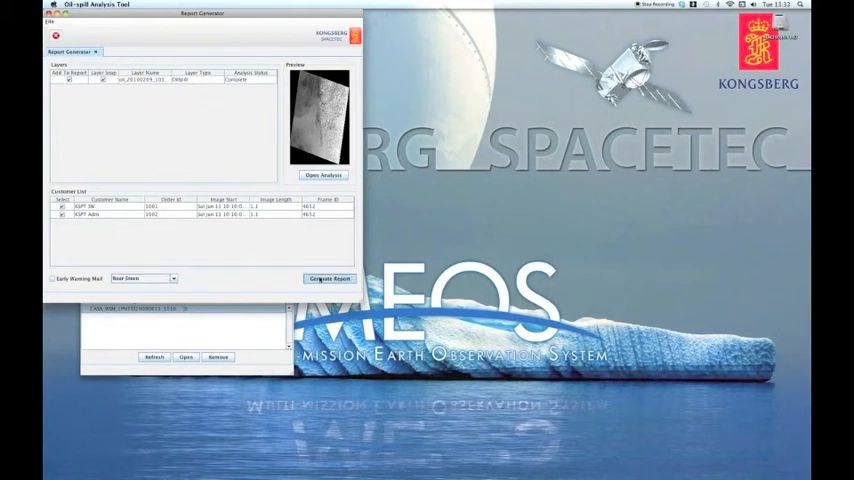
pyautogui.click(328, 278)
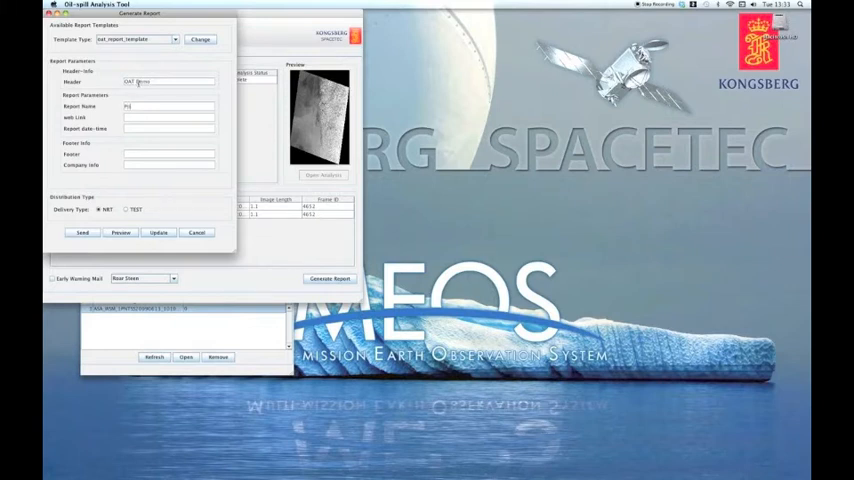
# Step: Enter report name 'Possible oil spill detected', footer 'OAT Demo' and company 'Kongsberg Spacetec'
pyautogui.write('Possible oil spill')
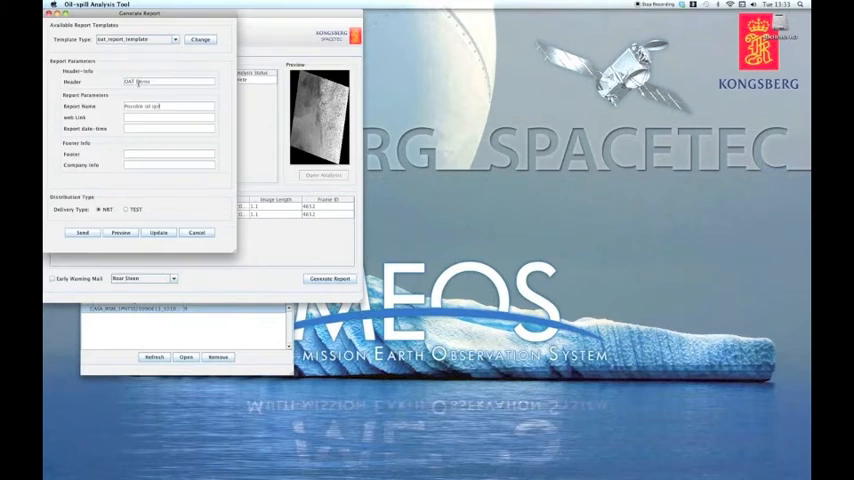
pyautogui.write('detected')
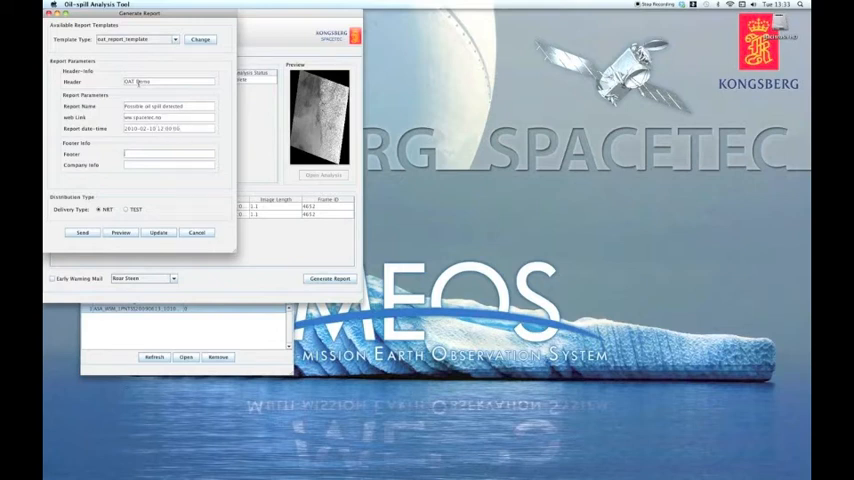
pyautogui.write('OAT Demo')
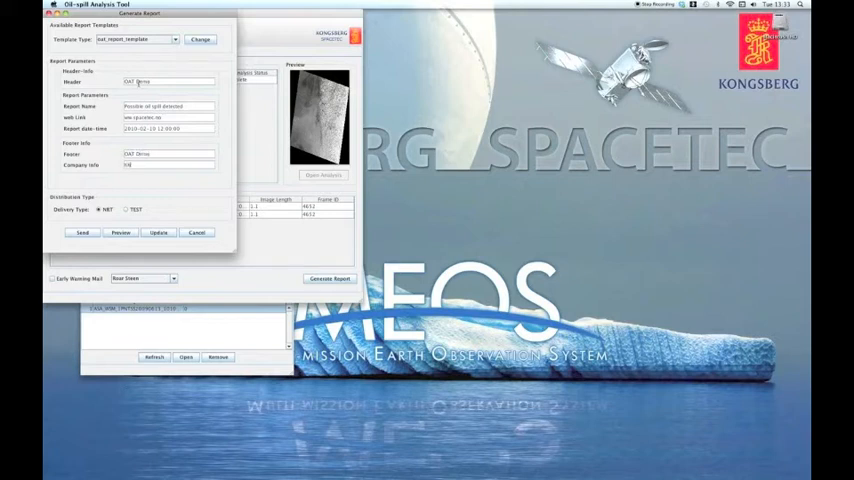
pyautogui.write('Kongsberg Spacetec')
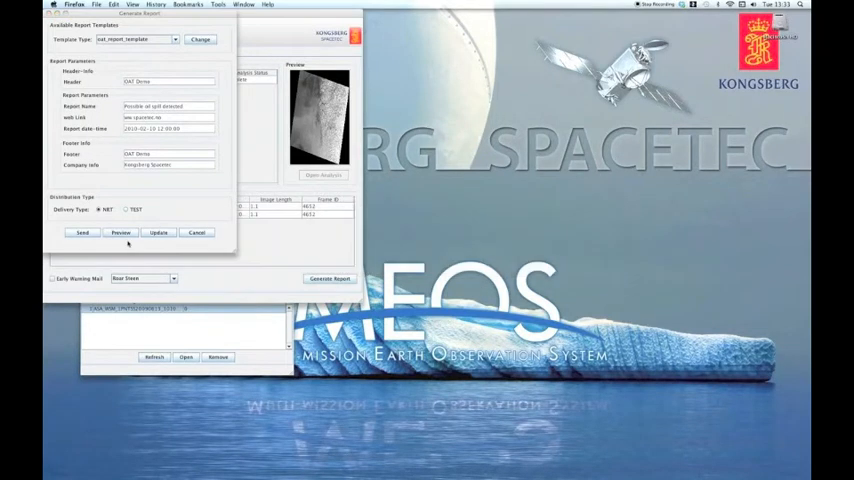
# Step: Preview the filled-in oil spill report in Firefox and scroll through it
pyautogui.click(248, 5)
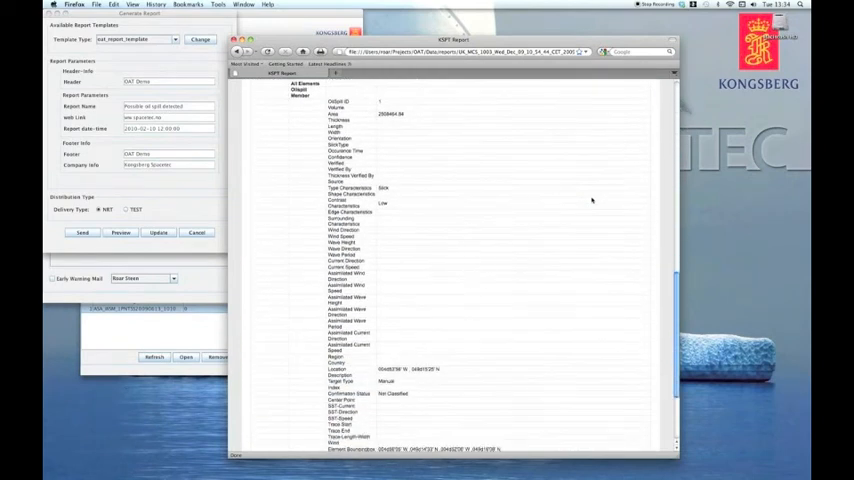
pyautogui.scroll(-3)
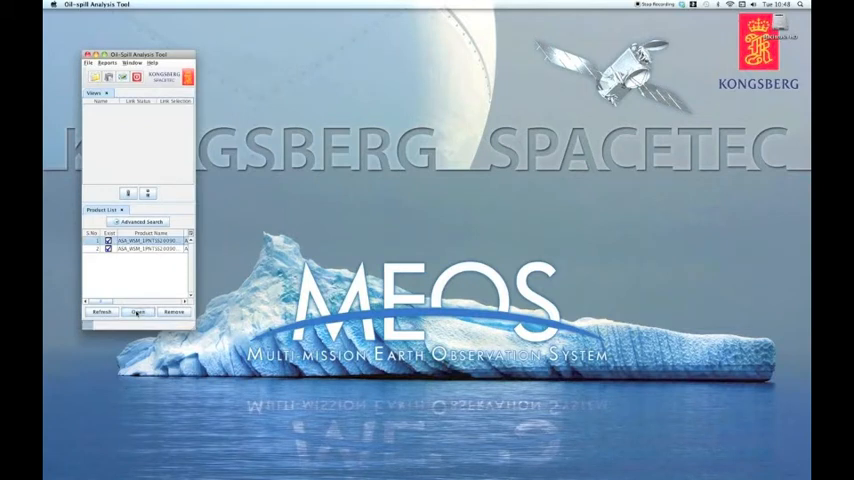
# Step: Open the first ASA_WSM product, accepting the spatial averaging factor
pyautogui.click(136, 316)
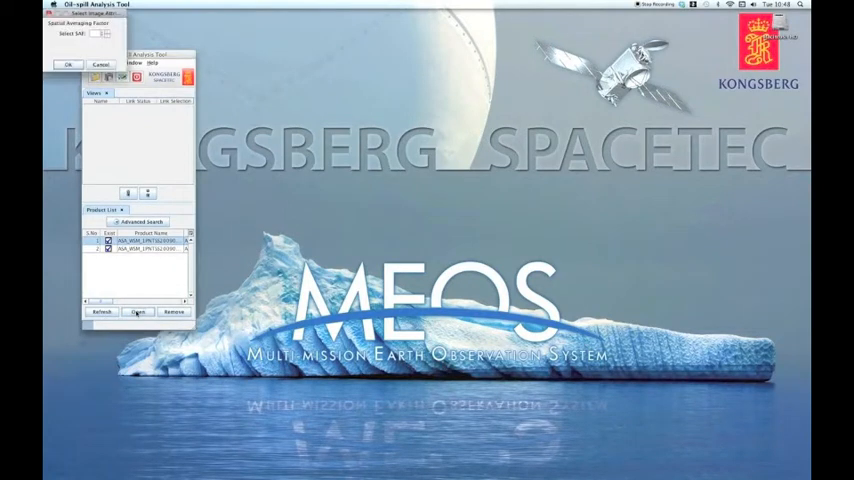
pyautogui.click(56, 62)
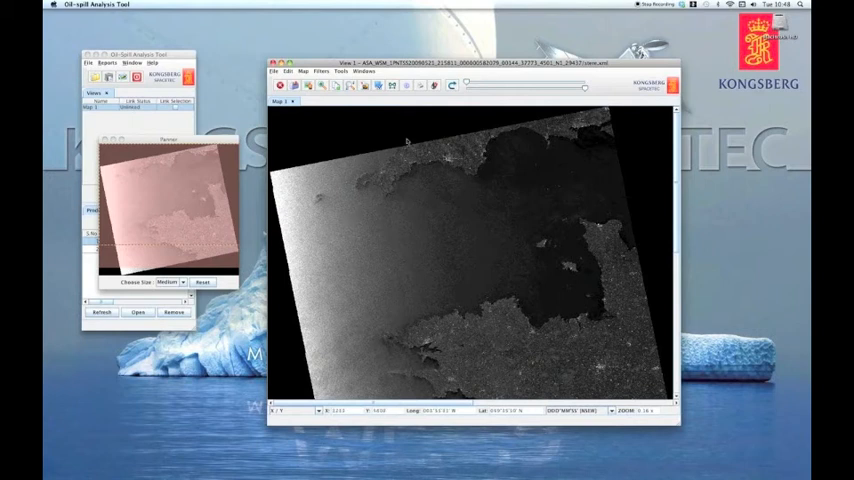
# Step: Apply Near/Far Range Normalization, then open another product, accepting the averaging factor
pyautogui.click(322, 71)
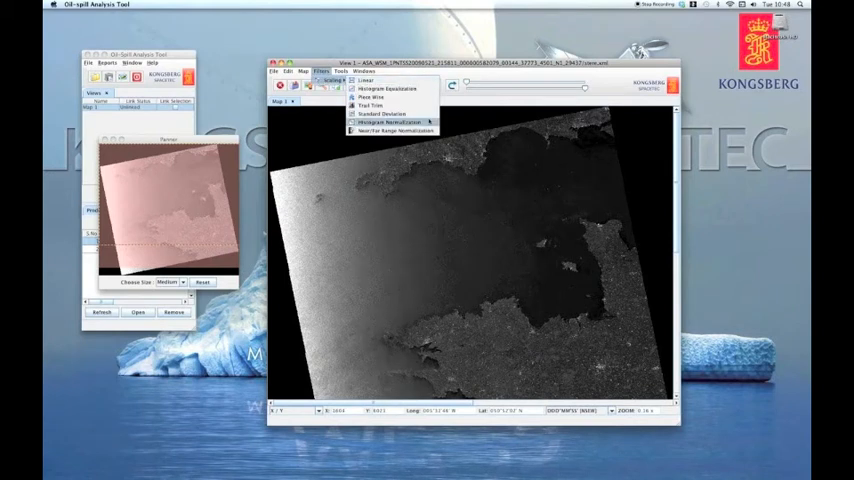
pyautogui.click(378, 120)
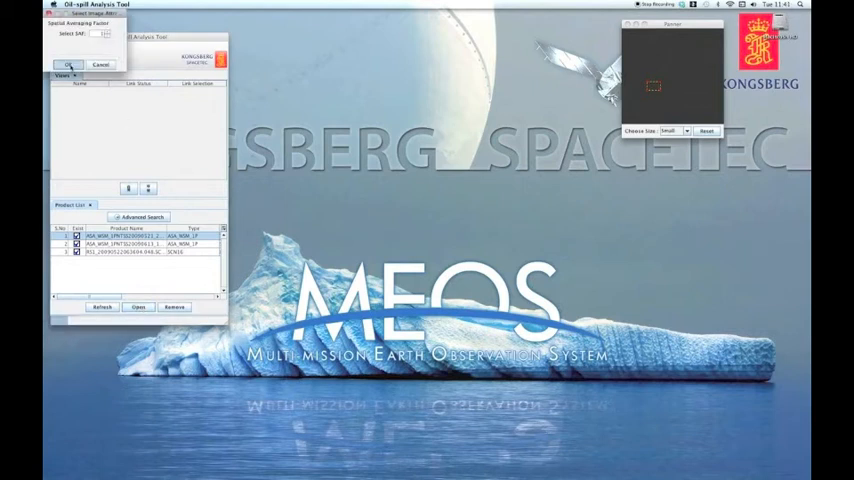
pyautogui.click(68, 63)
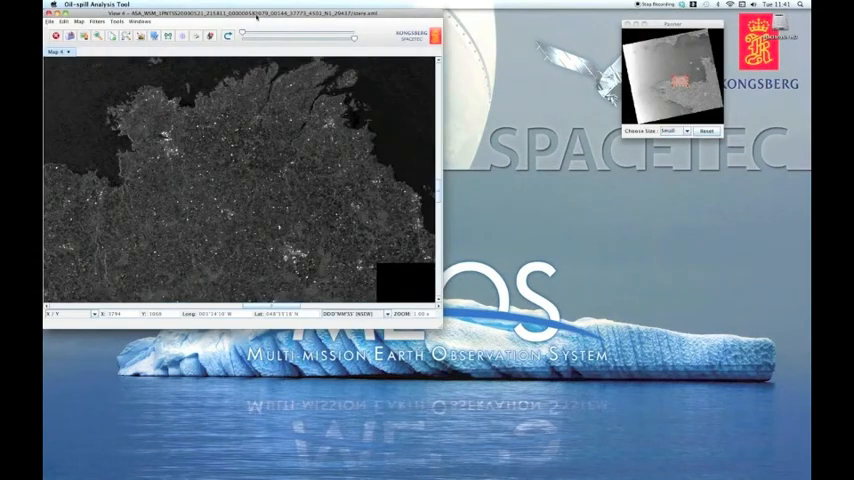